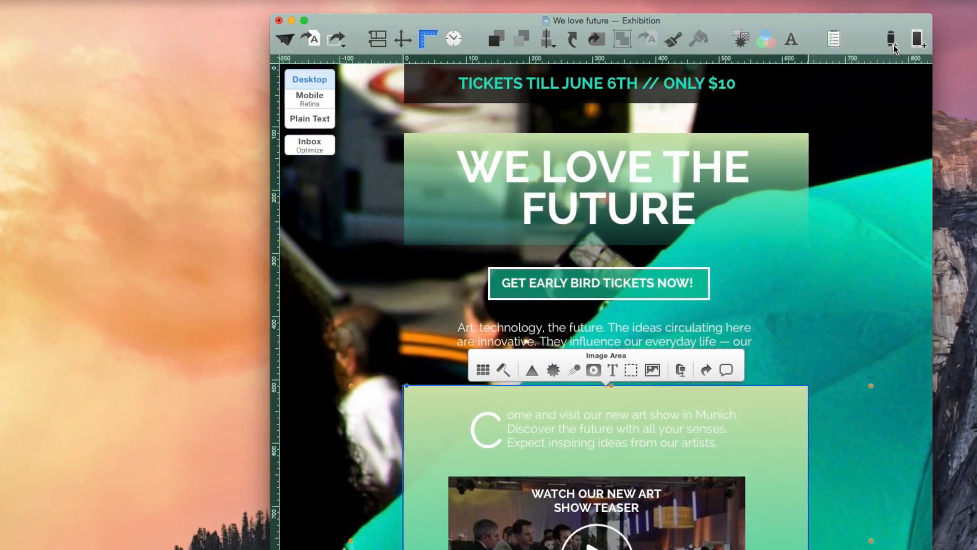
Preview the newsletter on an Apple Watch and switch to its plain-text version for editing
click(915, 38)
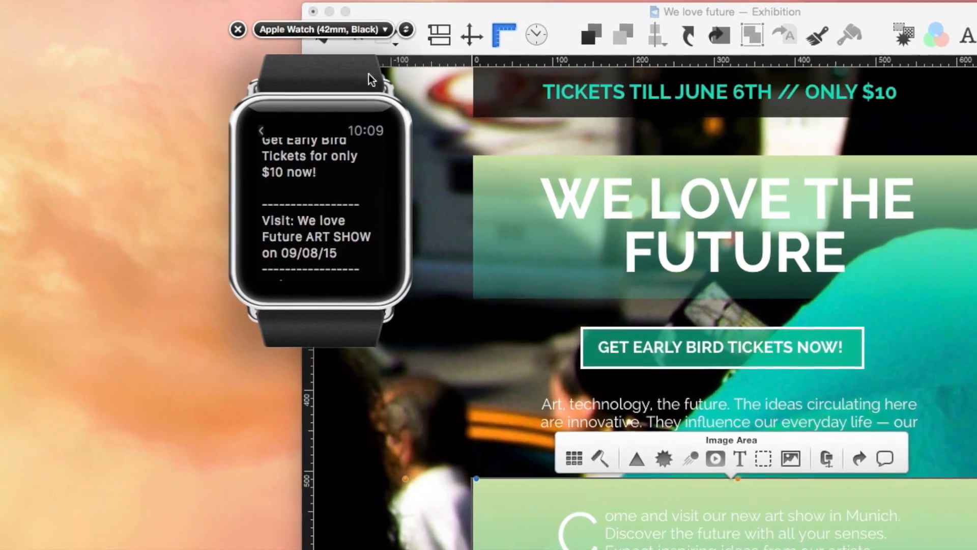
click(321, 29)
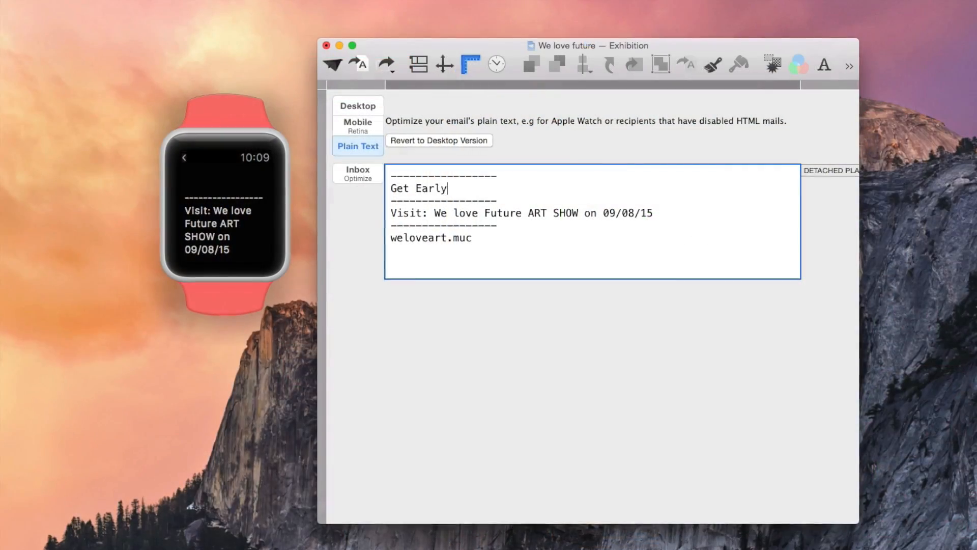
Complete the plain-text first line to read 'Get Early Bird Tickets now!'
text(Bird T)
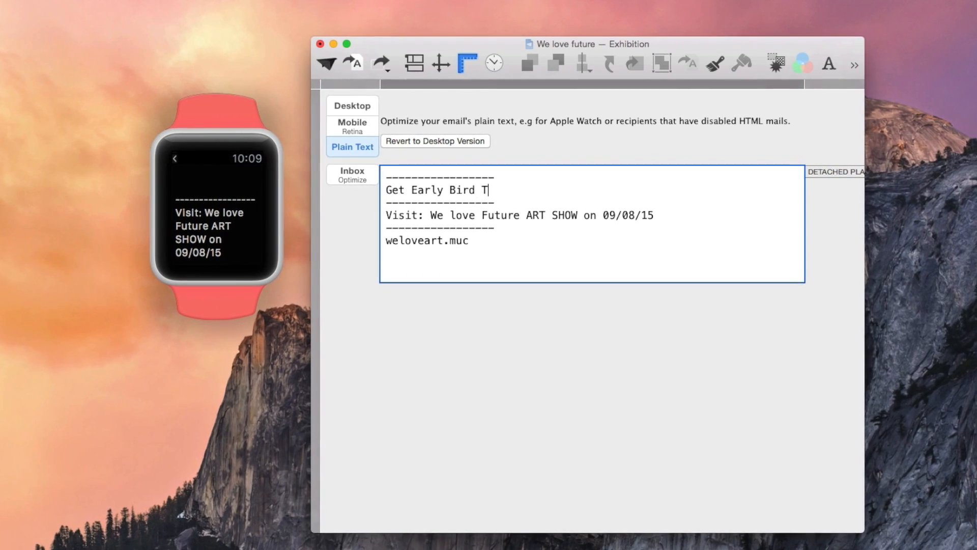
text(ickets)
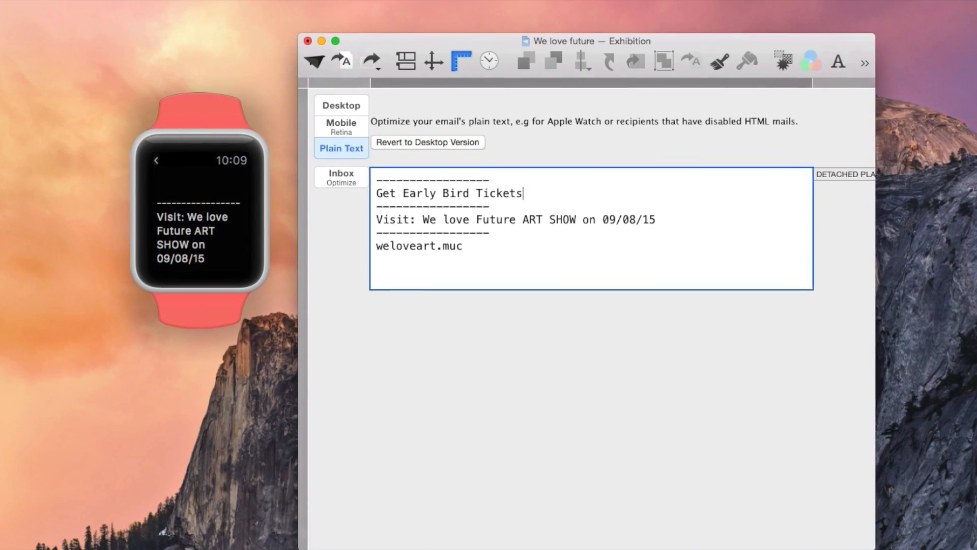
text(now!)
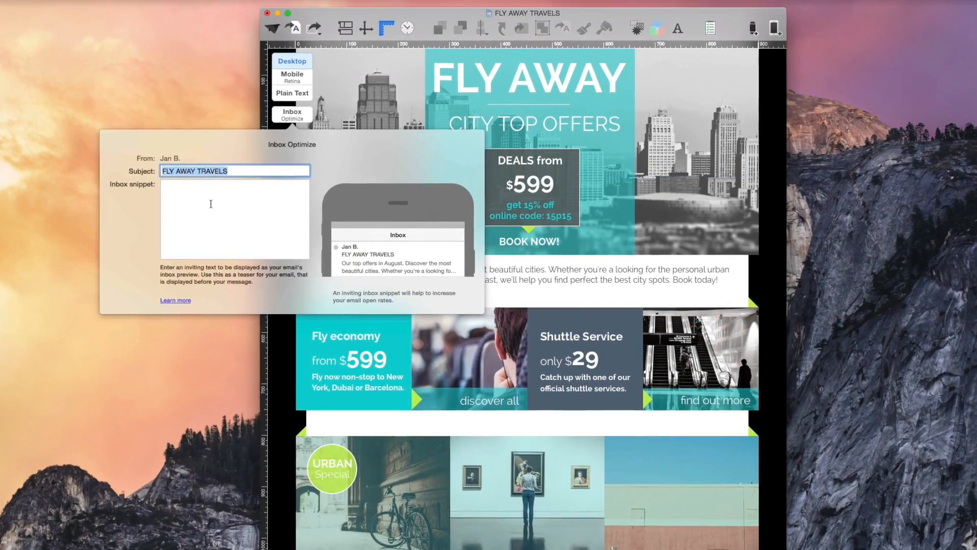
Write the inbox snippet 'Looking for the personal urban adventure'
text(Looking)
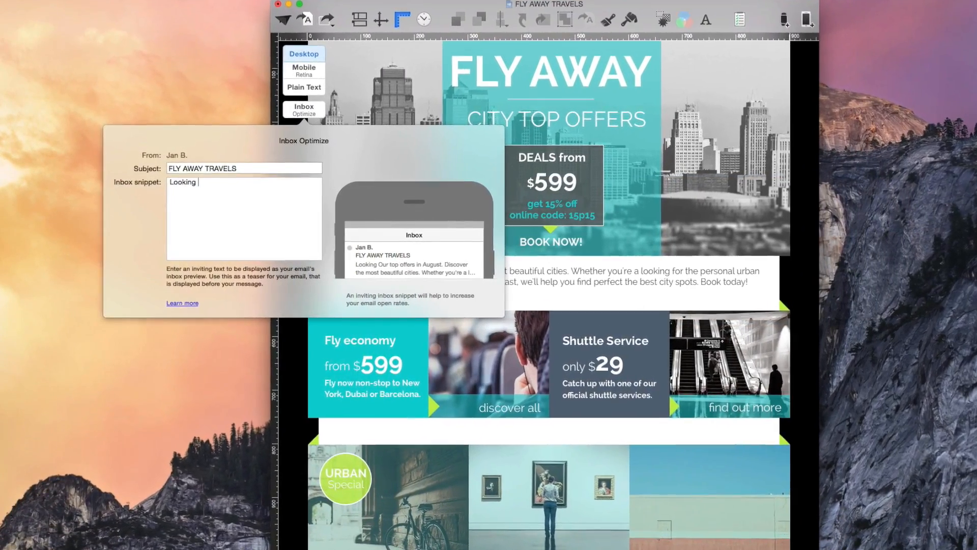
text(for the personal)
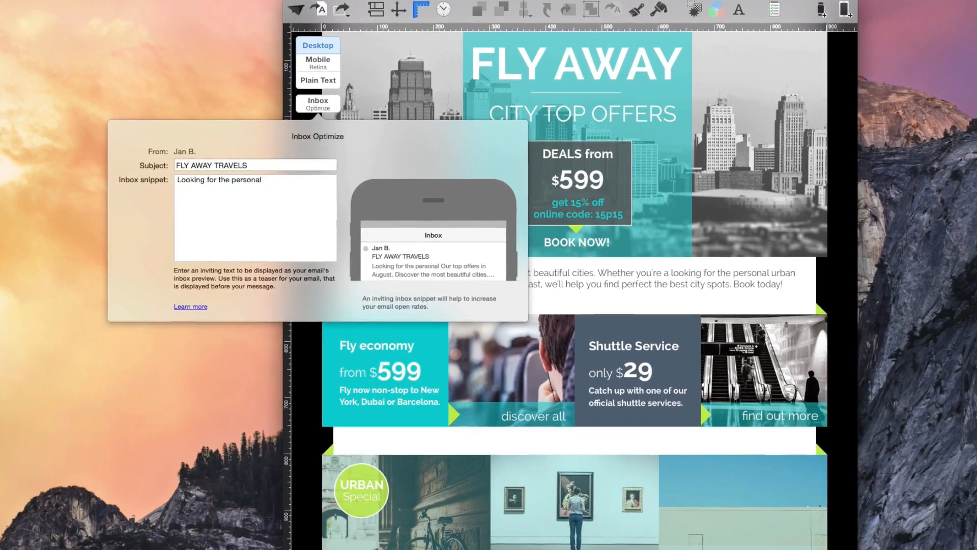
text(urban adventure of a lifetime? Book today! And SAVE 15% now)
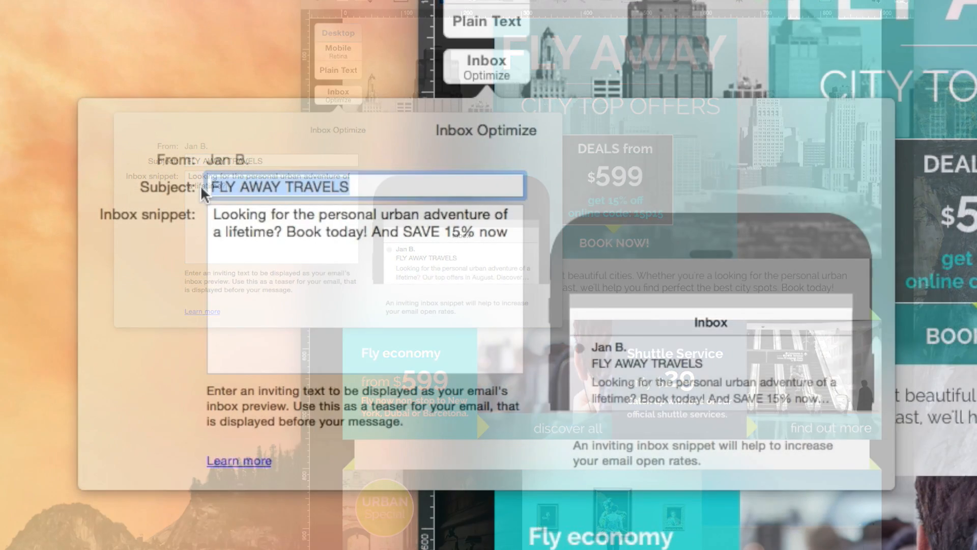
Set the subject line to 'SAVE 15% - find the perfect city spot'
text(SAVE 15%)
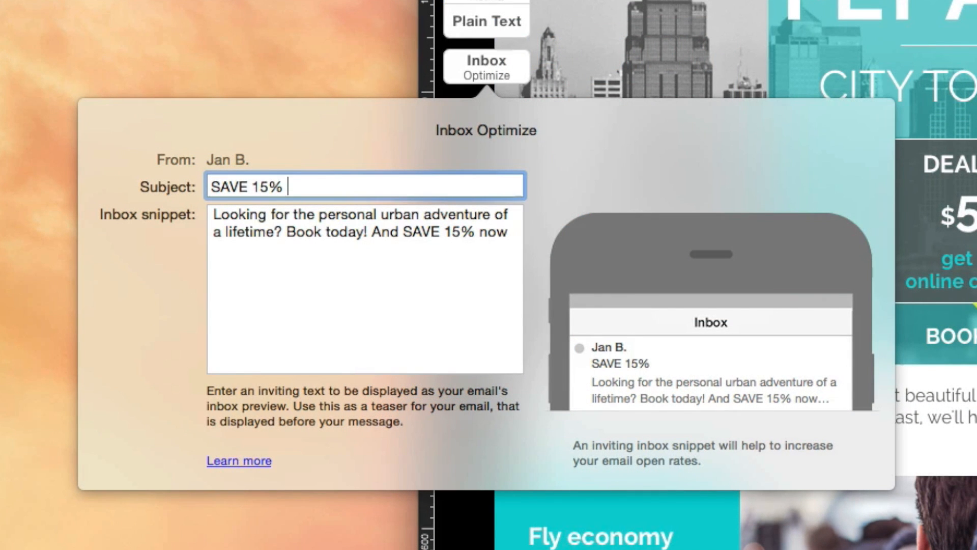
text(- find)
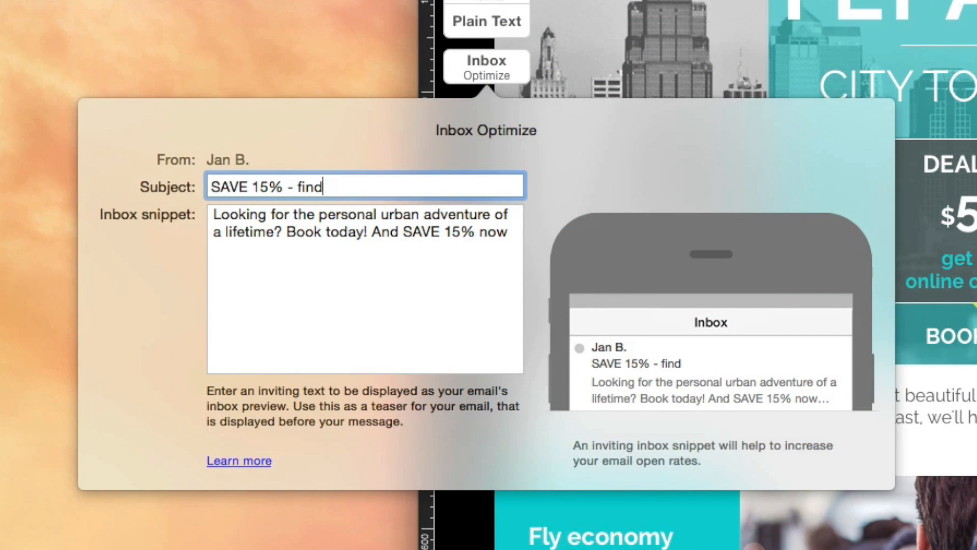
text(the perfect city spot)
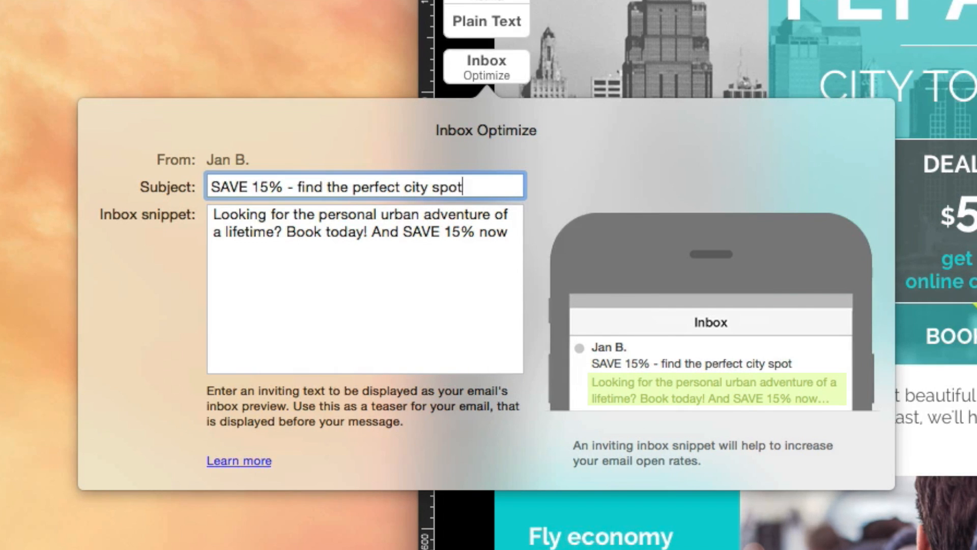
text(s)
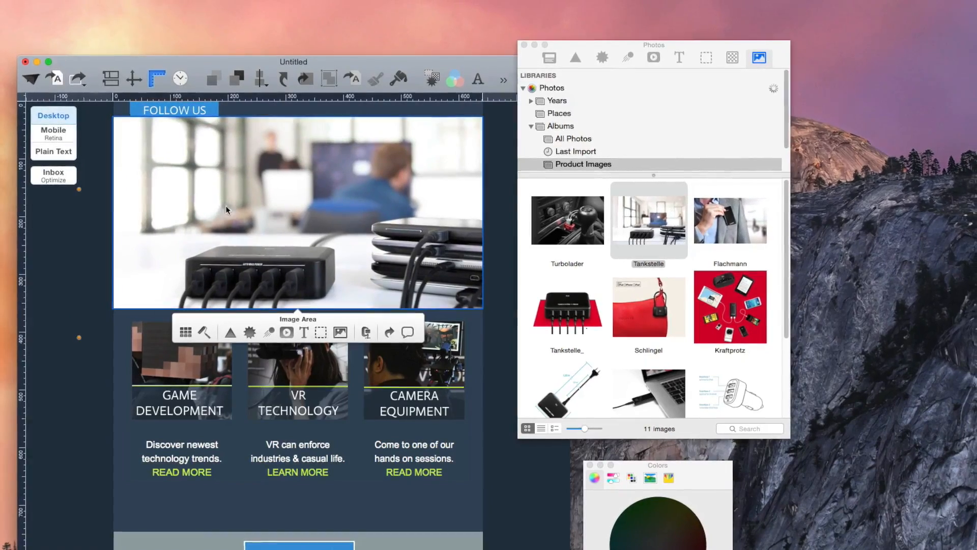
Send the placed Tankstelle header photo to the back, behind the TECH FAIR 15 title and text
right_click(226, 210)
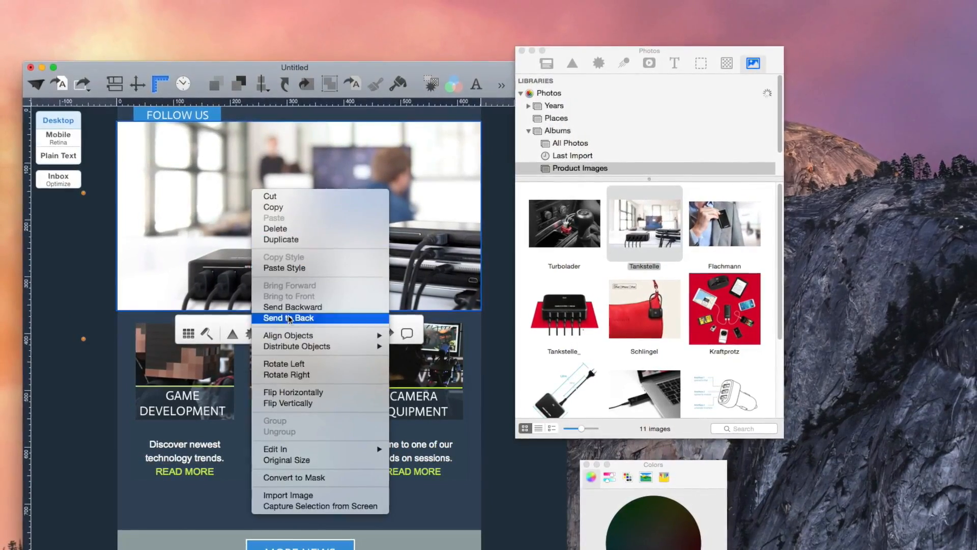
click(288, 318)
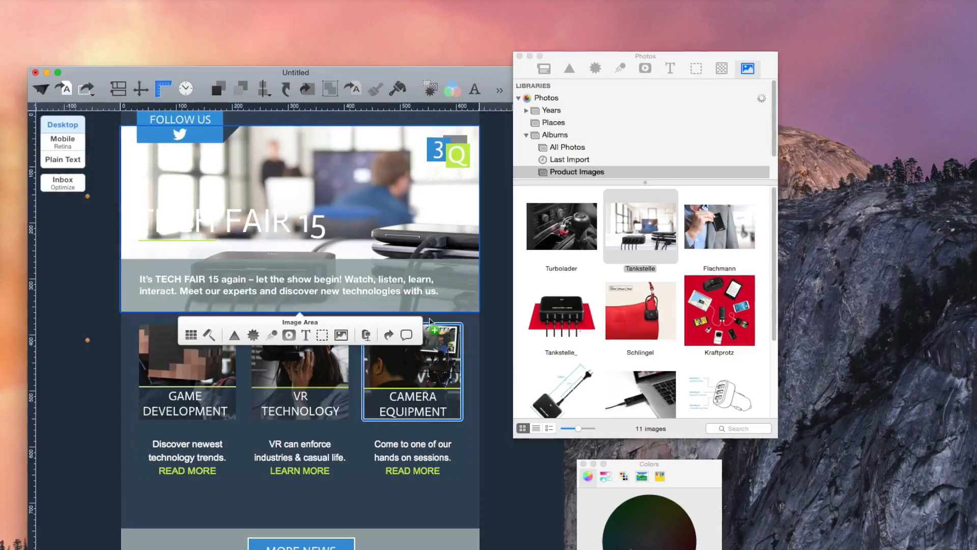